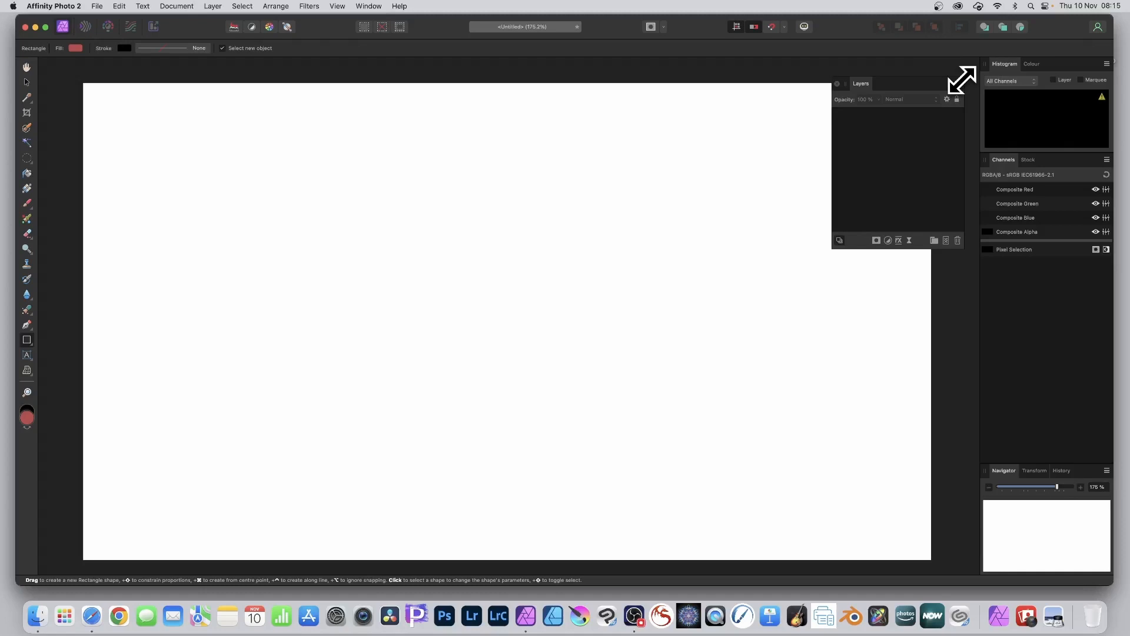
mouse_move(36, 356)
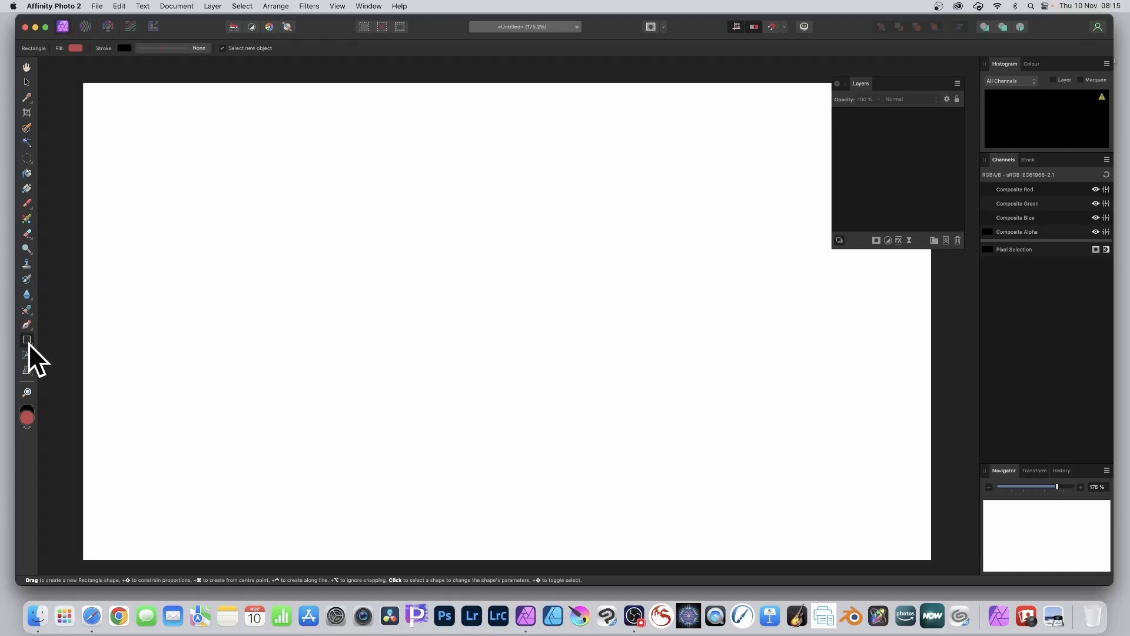
Reveal the shape tools flyout from the Rectangle Tool in the Tools panel.
left_click(27, 339)
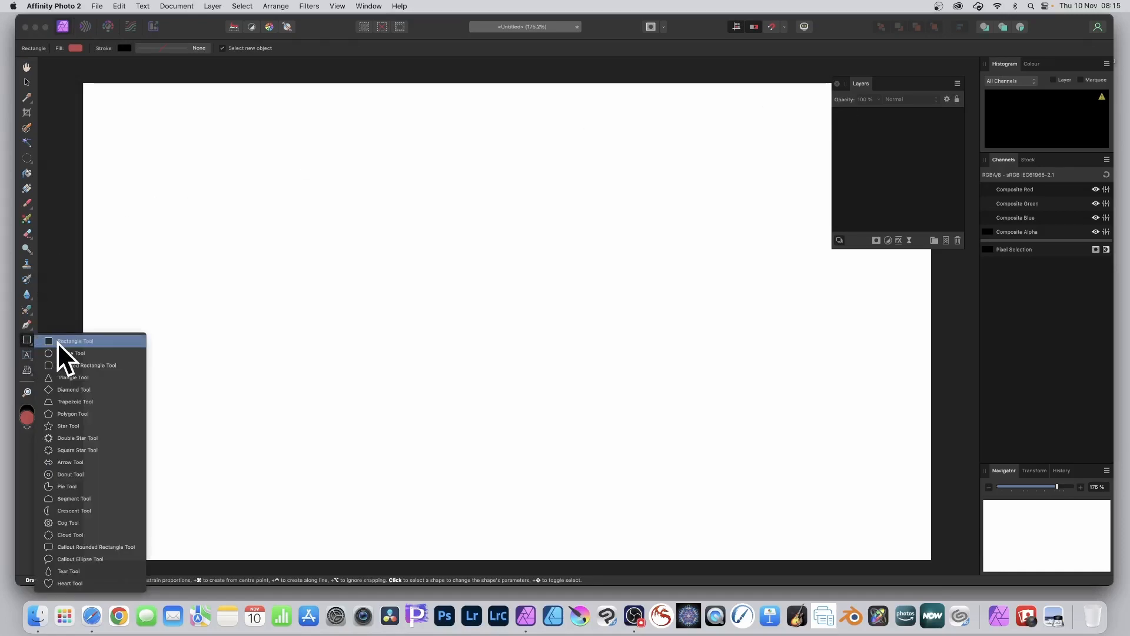
Draw the first red rectangle near the top-left with the Rectangle Tool.
left_click(75, 341)
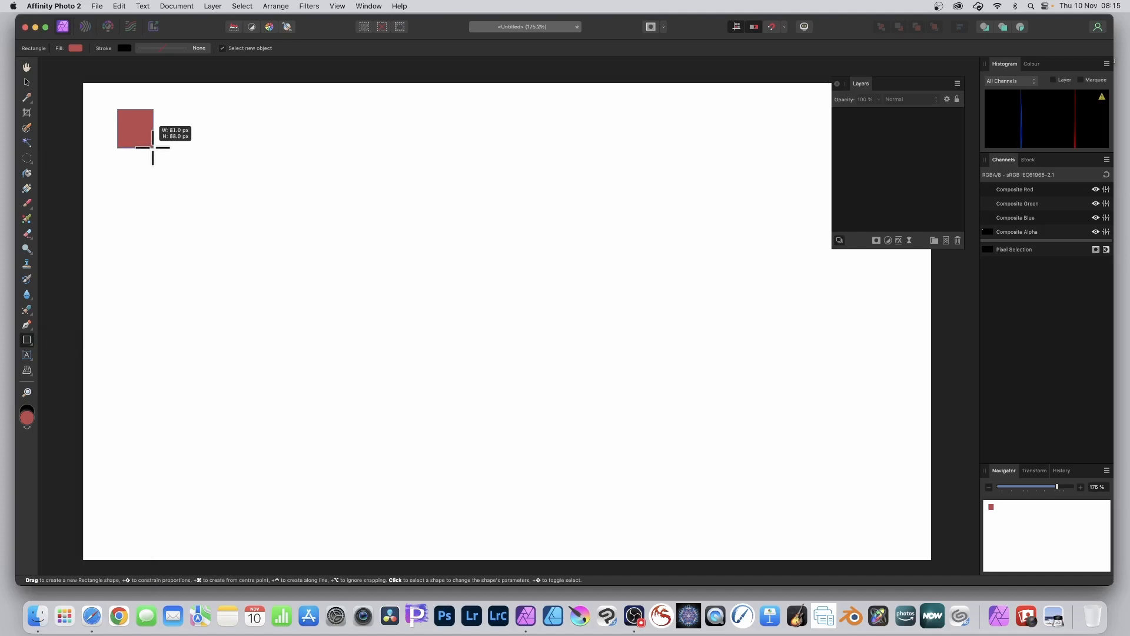
left_click_drag(152, 149, 260, 149)
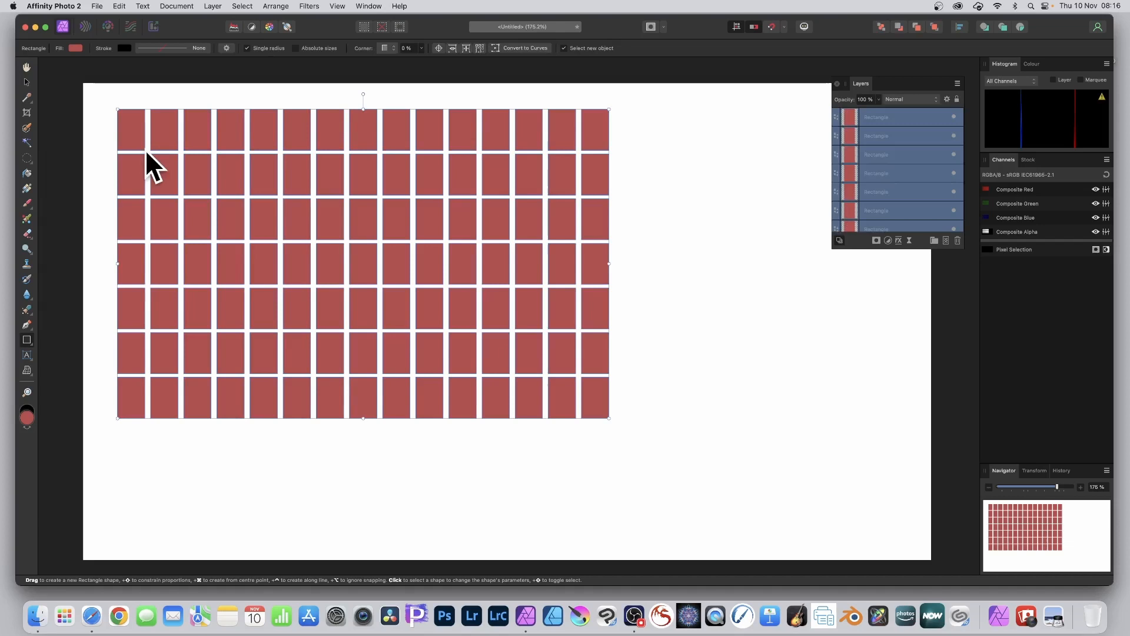
mouse_move(445, 180)
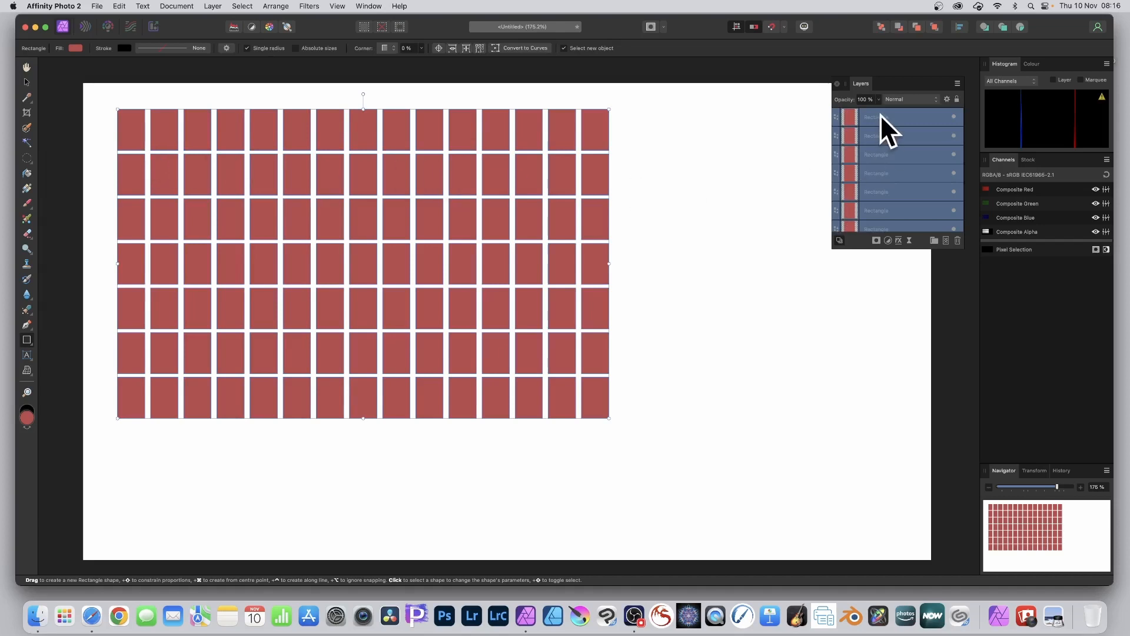
Group all the selected red rectangle layers via the Layers panel context menu.
right_click(894, 137)
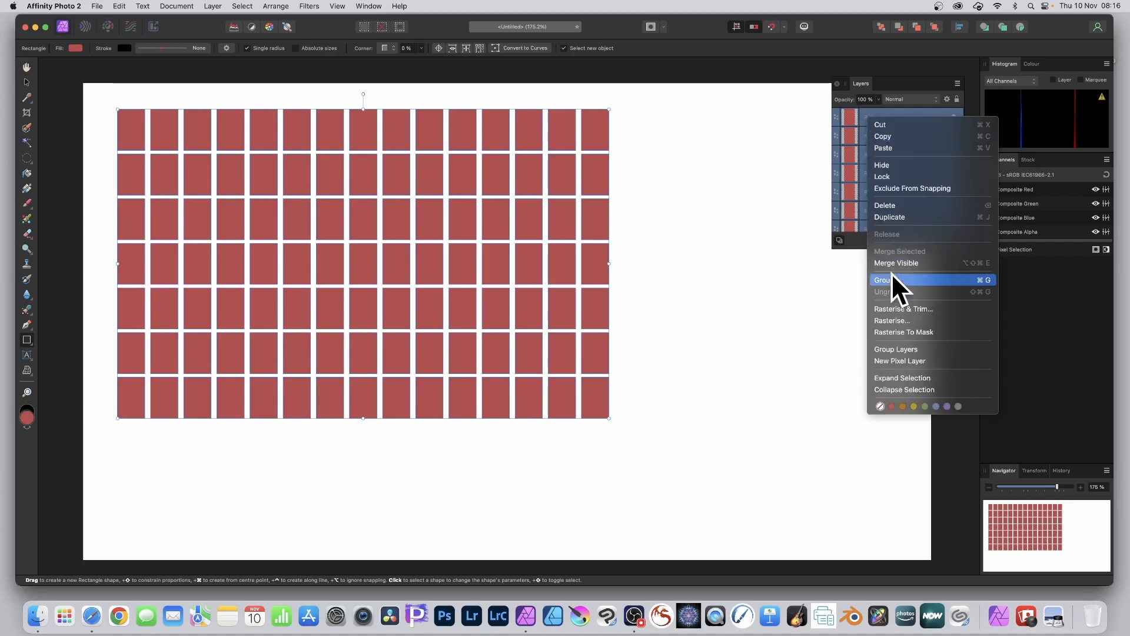
left_click(882, 280)
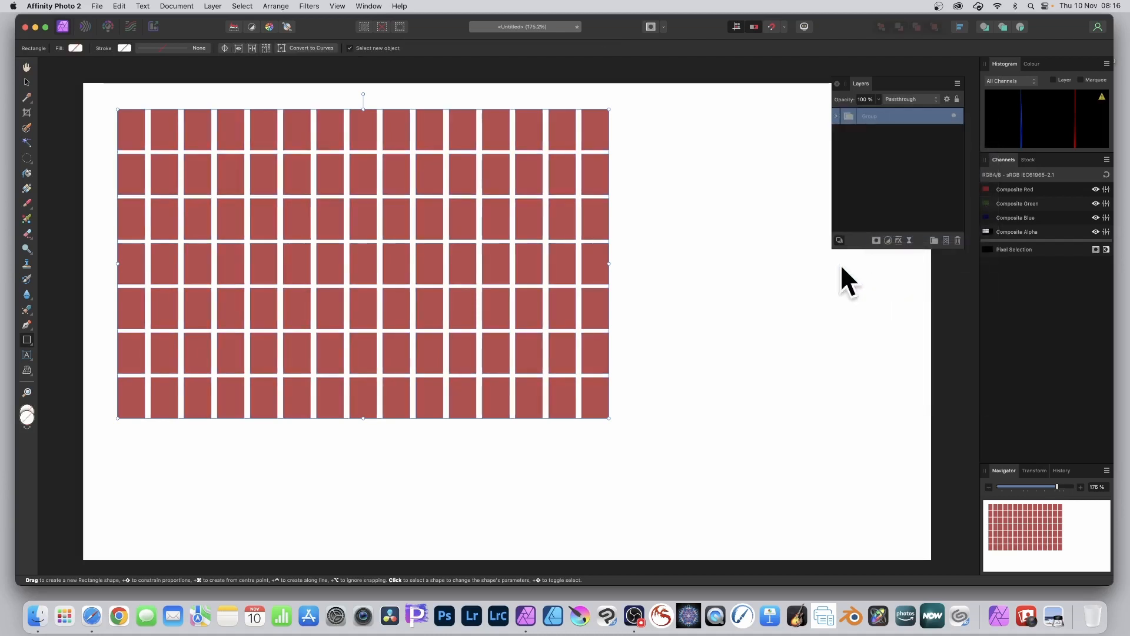
mouse_move(710, 220)
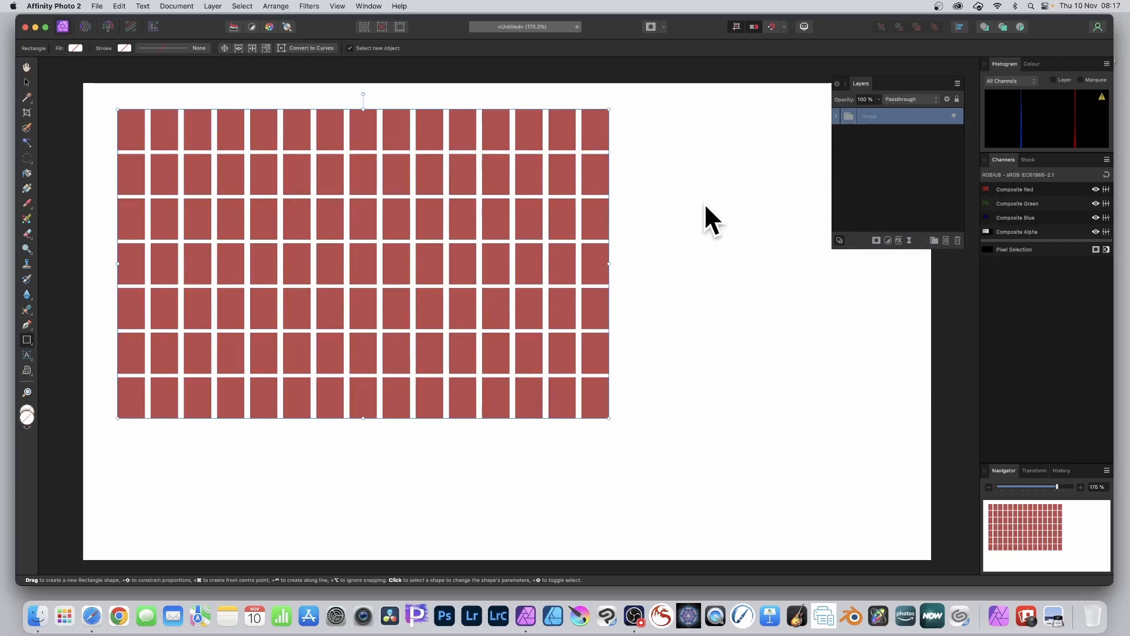
Drag the rectangle group across the canvas toward the right side.
left_click_drag(118, 110, 165, 136)
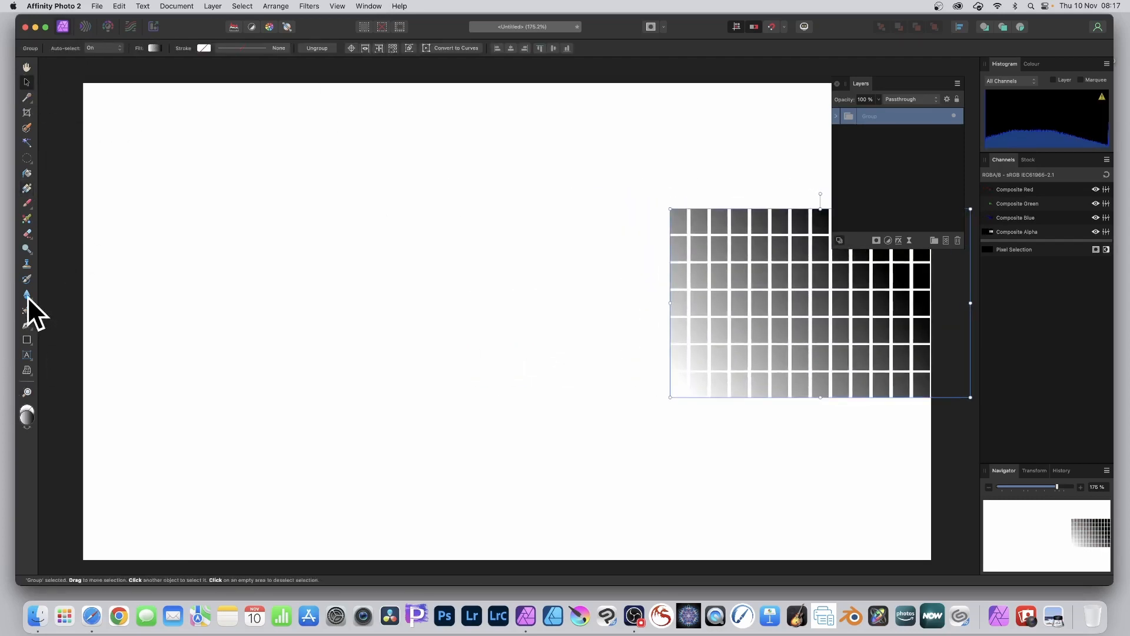
mouse_move(33, 353)
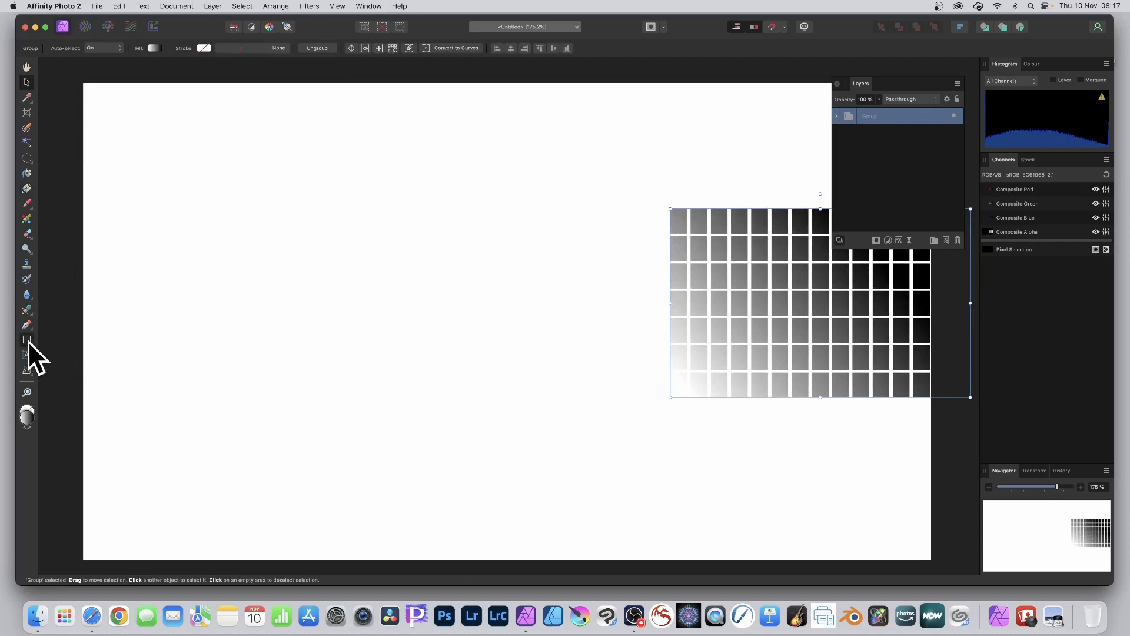
Switch to the Diamond Tool and draw the first gradient diamond near the top-left.
left_click(27, 339)
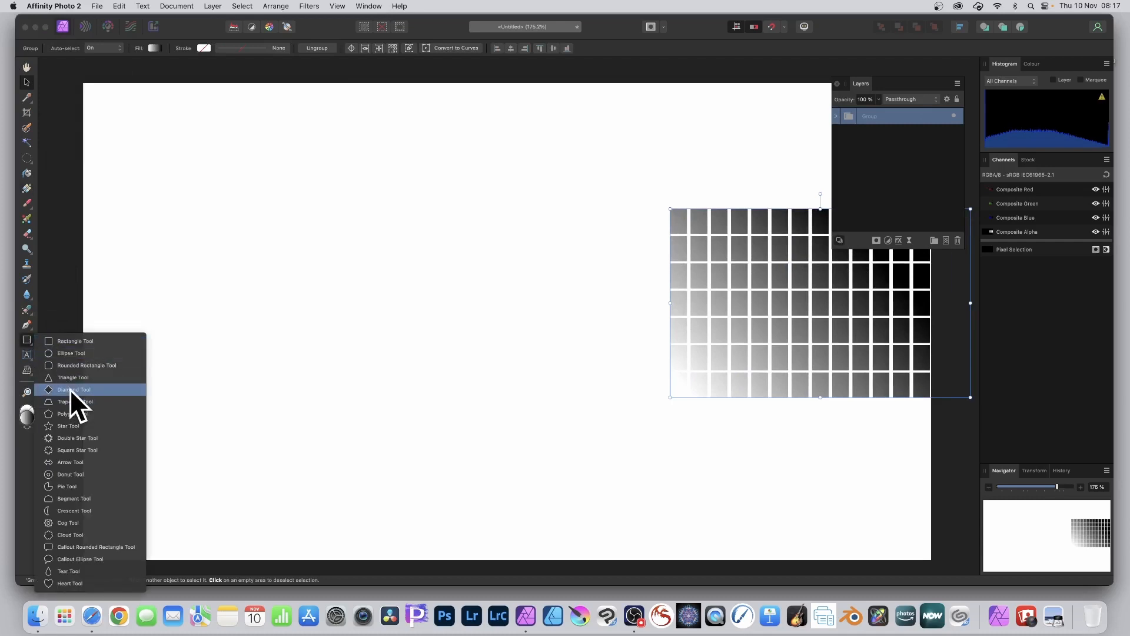
left_click(73, 389)
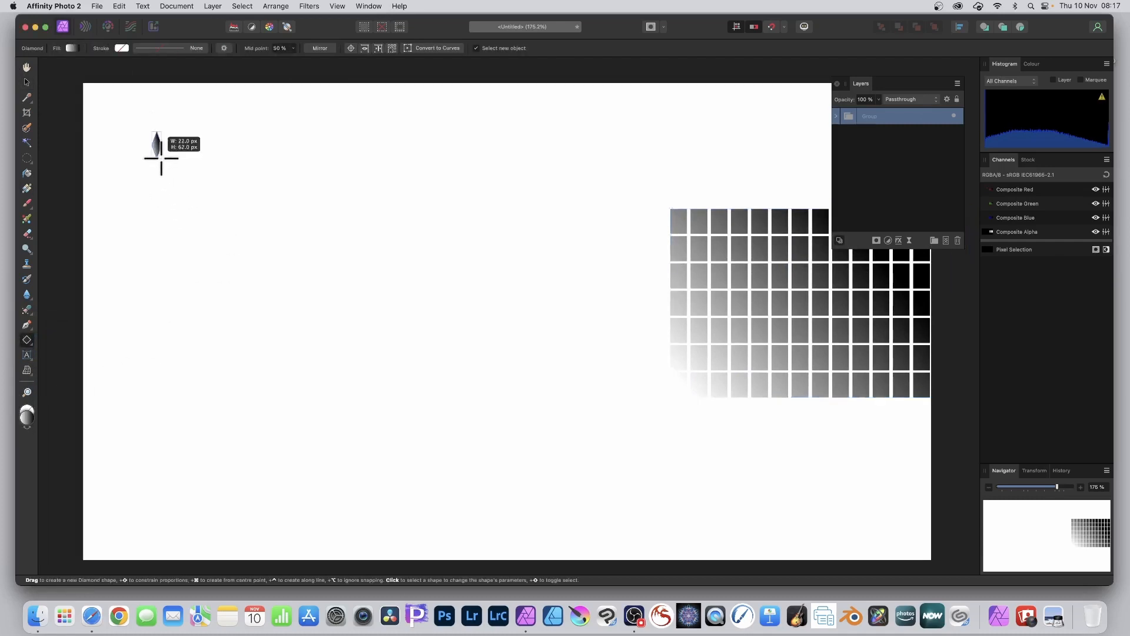
left_click_drag(158, 152, 181, 201)
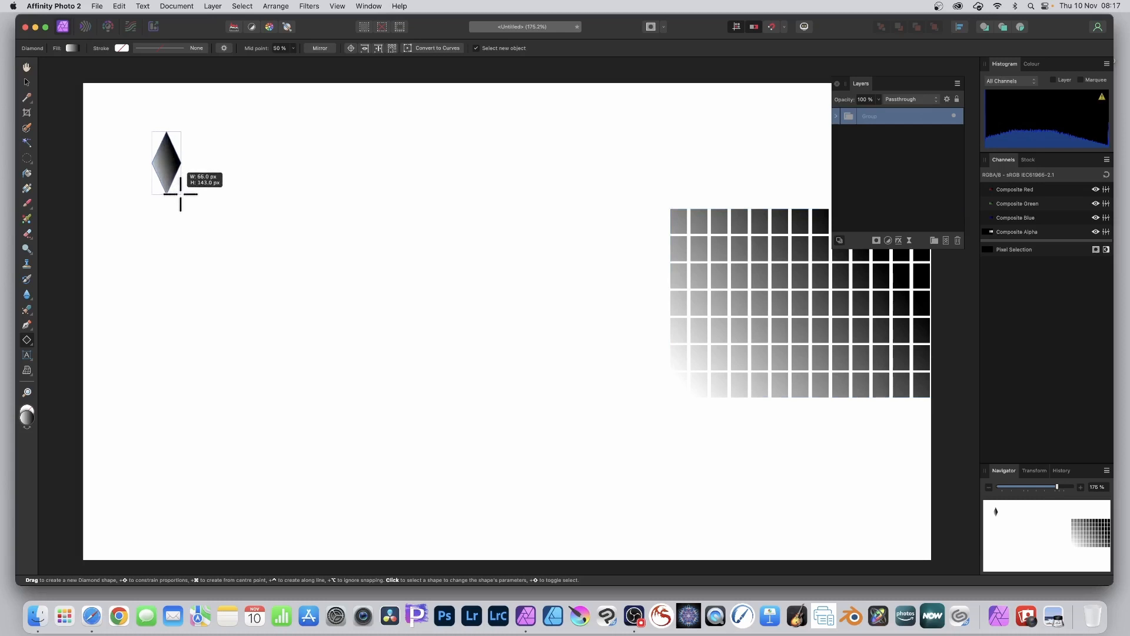
Duplicate the diamond into copies along the row to start the grid.
left_click_drag(183, 137, 200, 191)
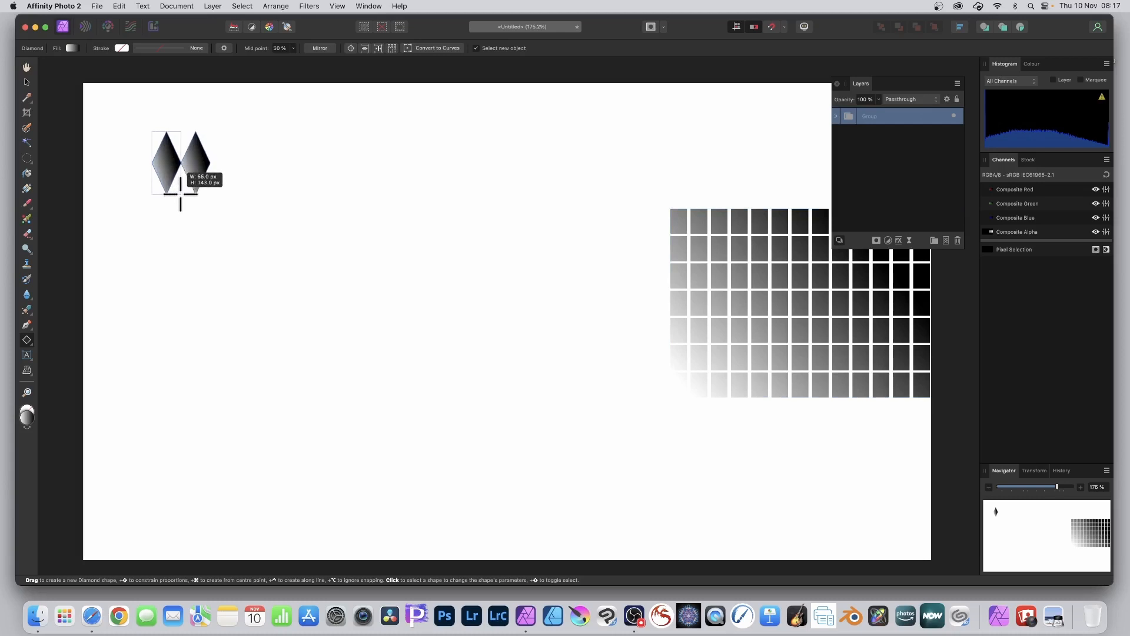
left_click_drag(180, 164, 350, 165)
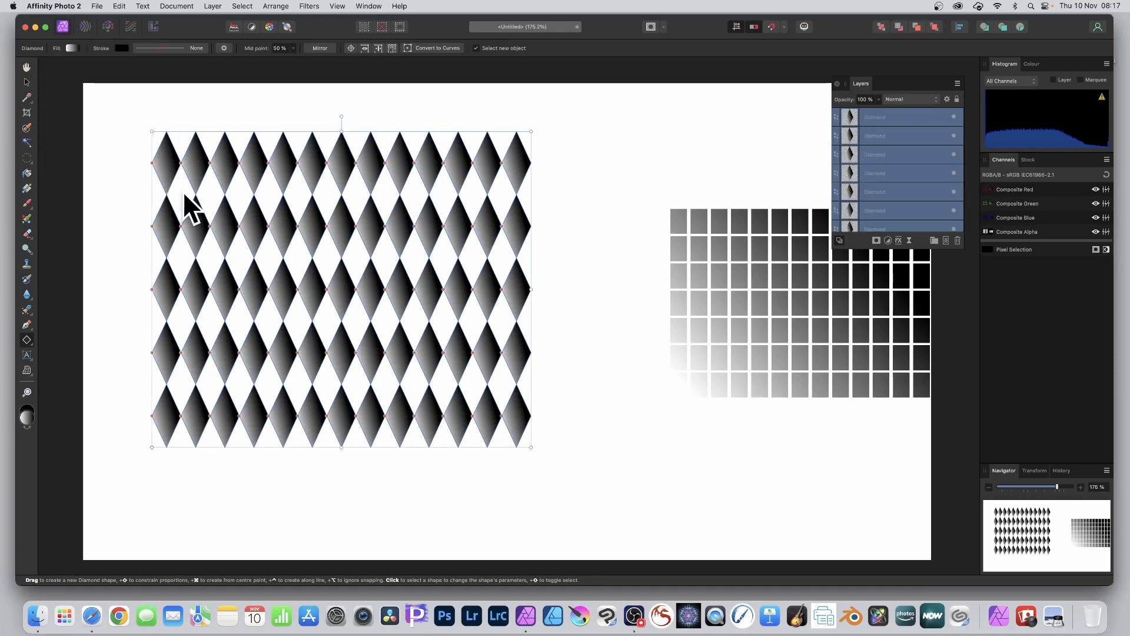
mouse_move(325, 165)
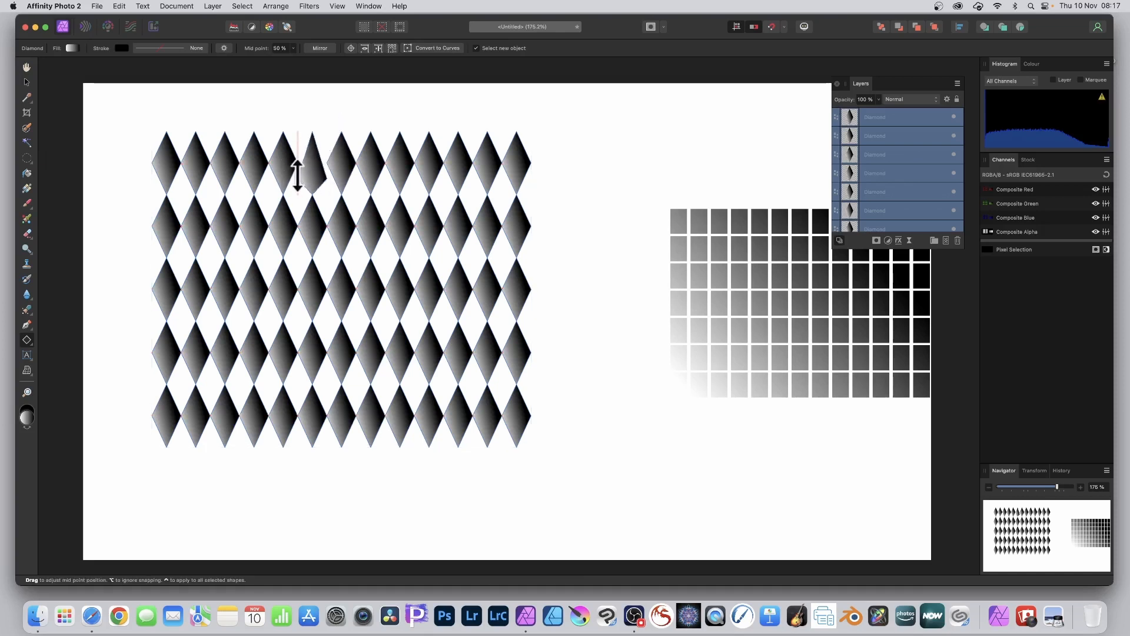
left_click(303, 170)
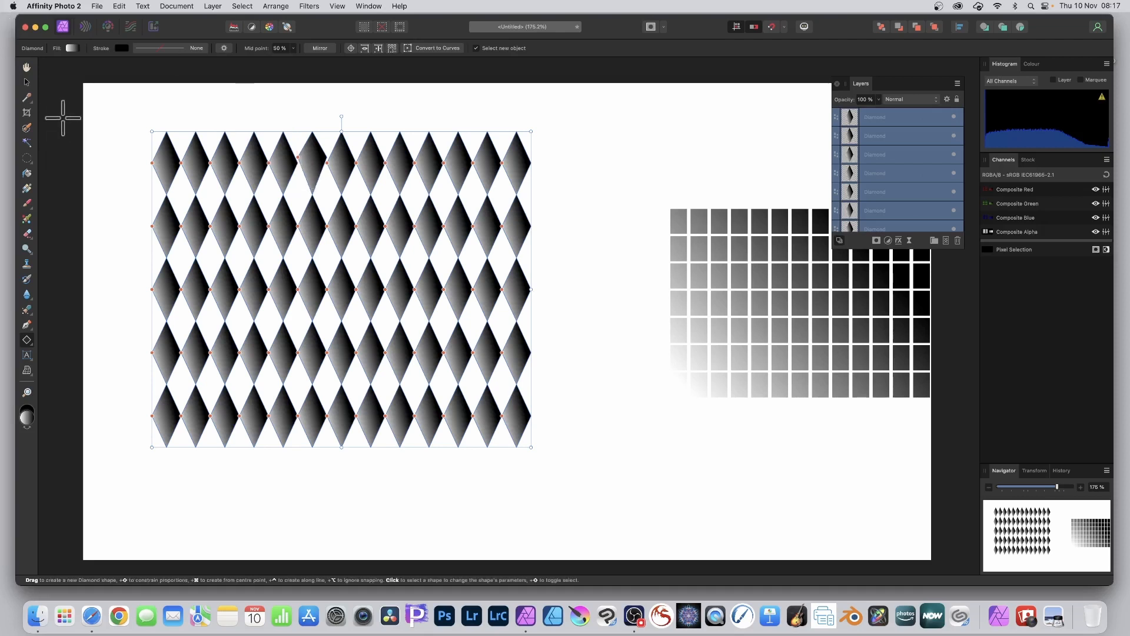
left_click(27, 79)
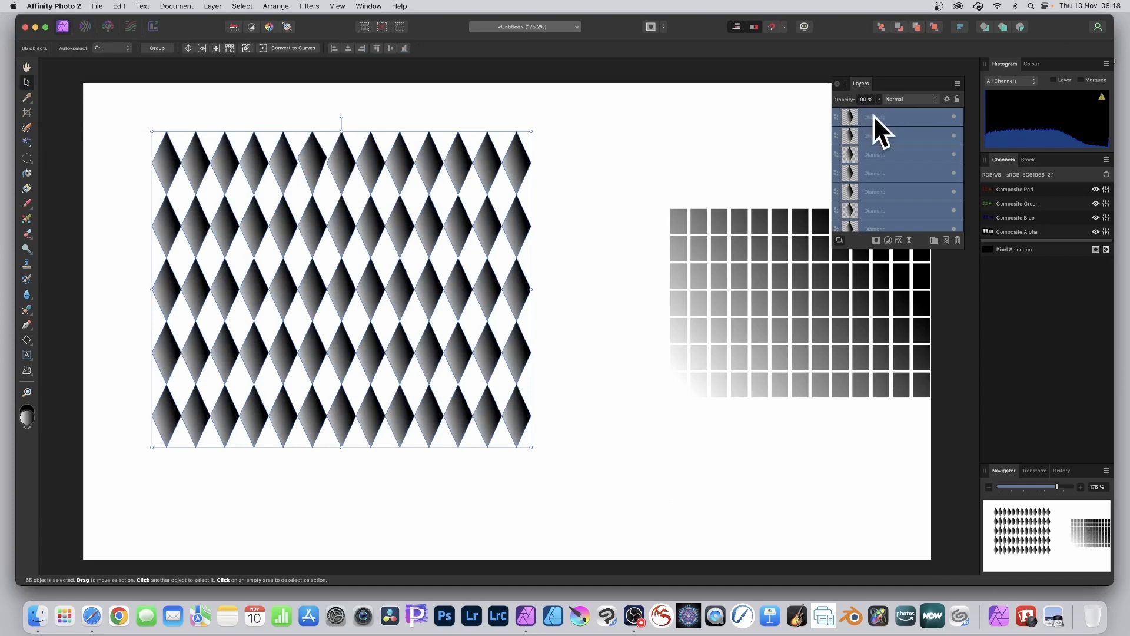
Bring up the layer context menu for the selected diamond layers.
right_click(876, 123)
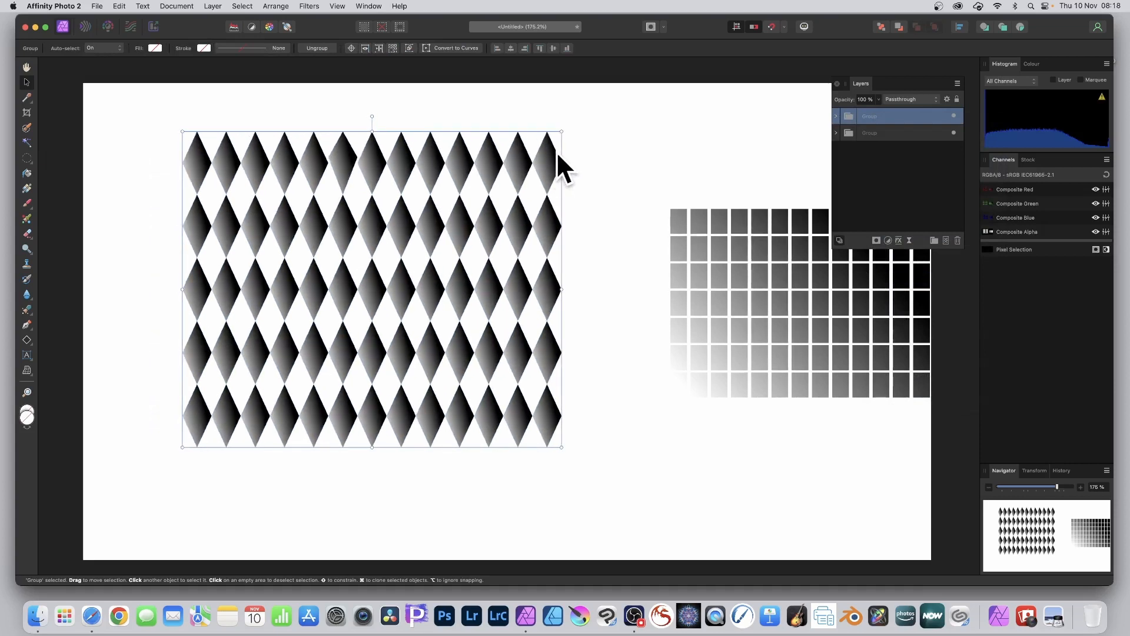
mouse_move(220, 18)
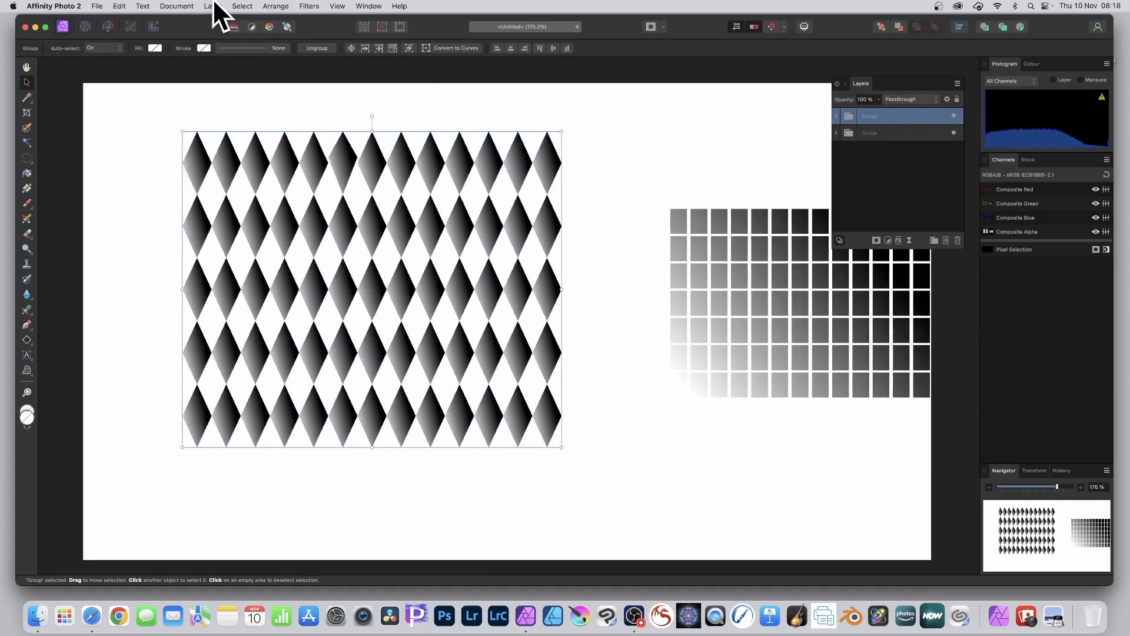
Add a Mesh Warp live filter to the diamond group from Layer > New Live Filter Layer > Distort.
left_click(211, 6)
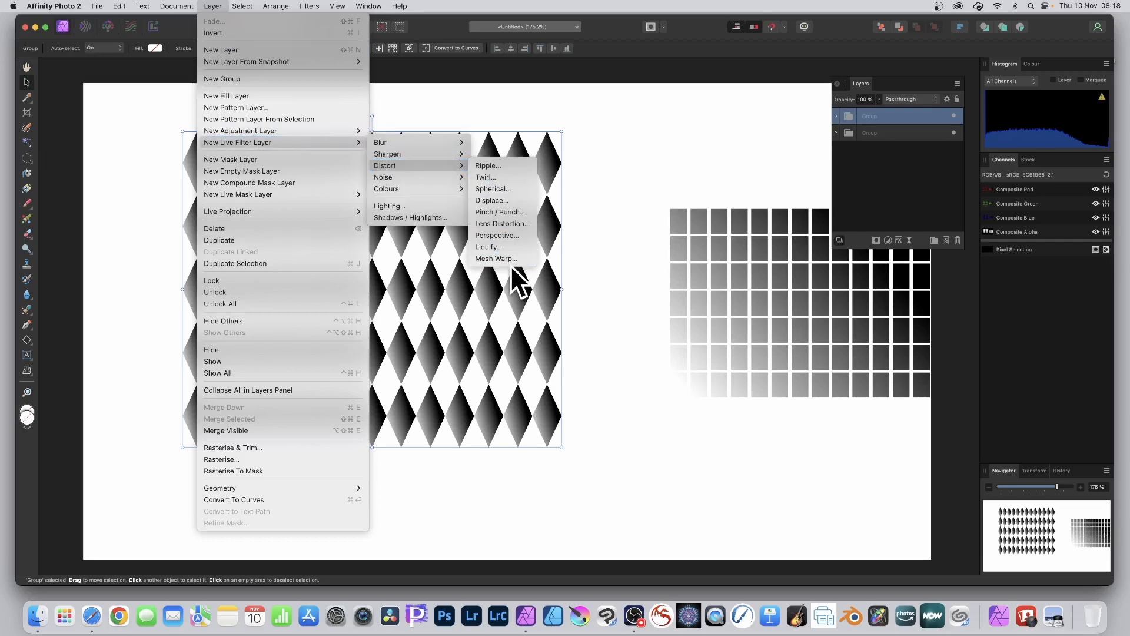
left_click(496, 258)
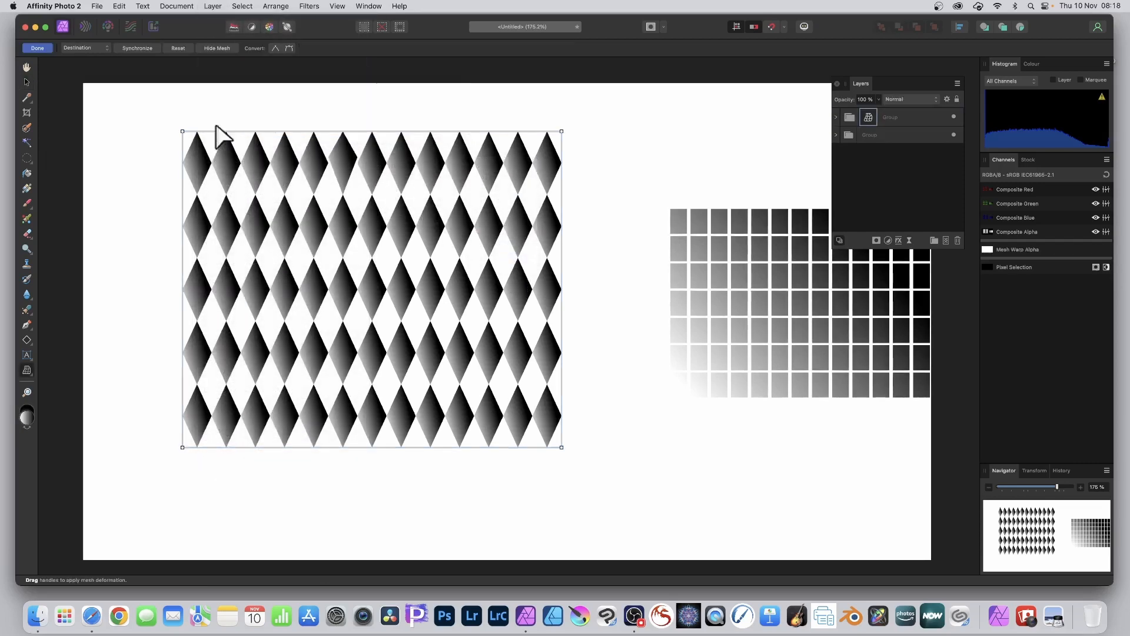